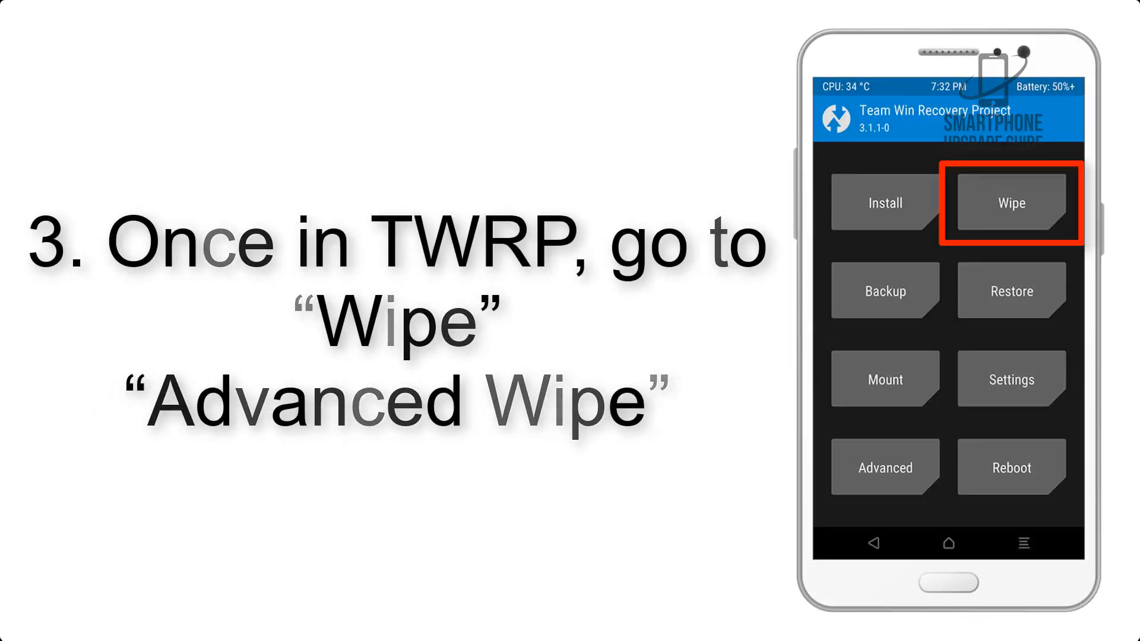
# Open TWRP's Wipe menu from the recovery main screen.
pyautogui.click(1009, 202)
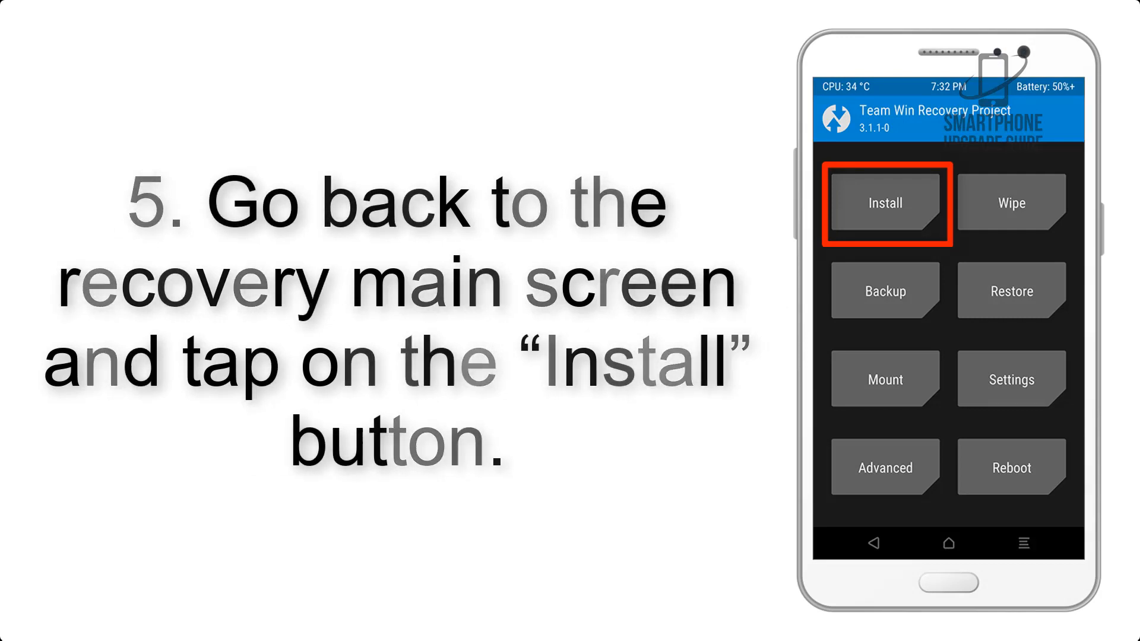
# Flash AOSP_ROM.zip from the Download folder via Install and swipe to confirm.
pyautogui.click(884, 202)
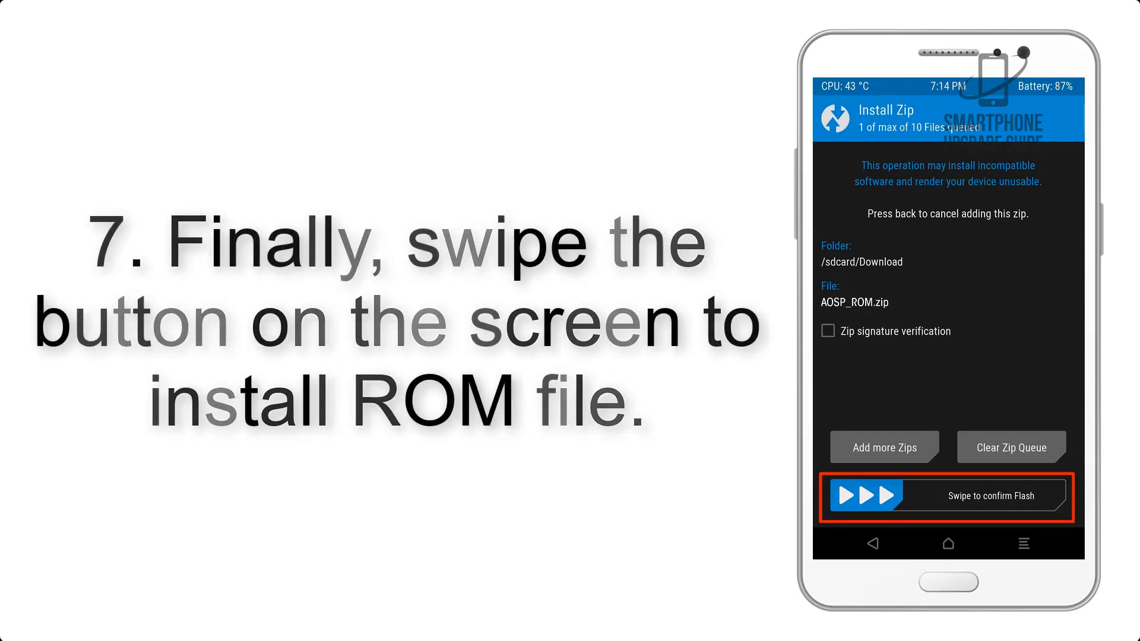
pyautogui.moveTo(850, 495); pyautogui.dragTo(1039, 495)
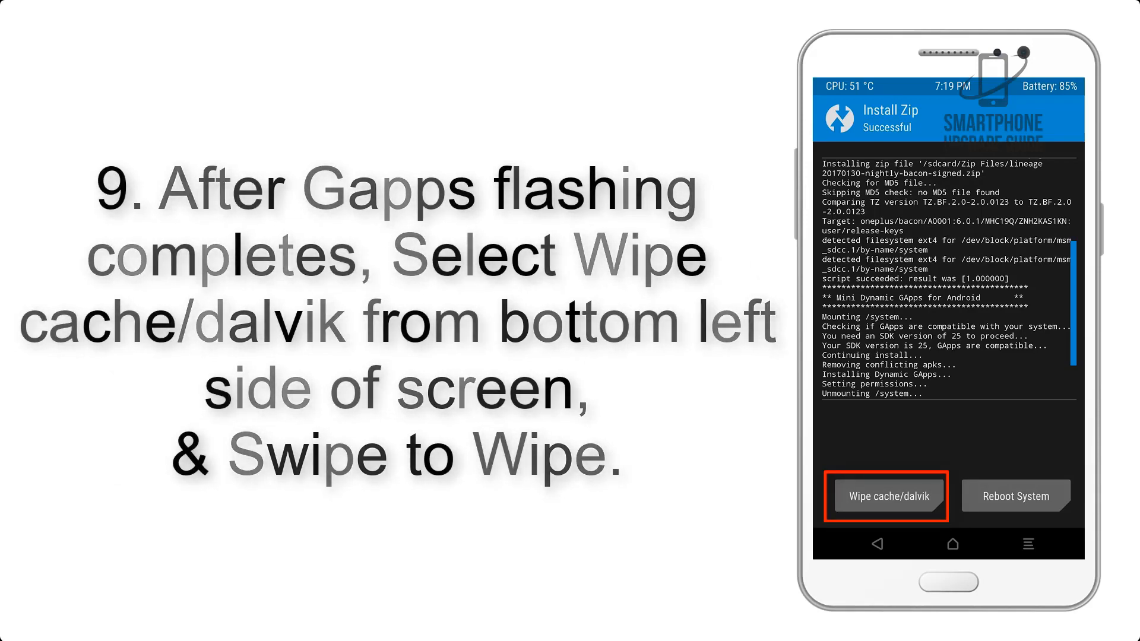
# Wipe the cache and Dalvik cache after the GApps flash succeeds.
pyautogui.click(1015, 496)
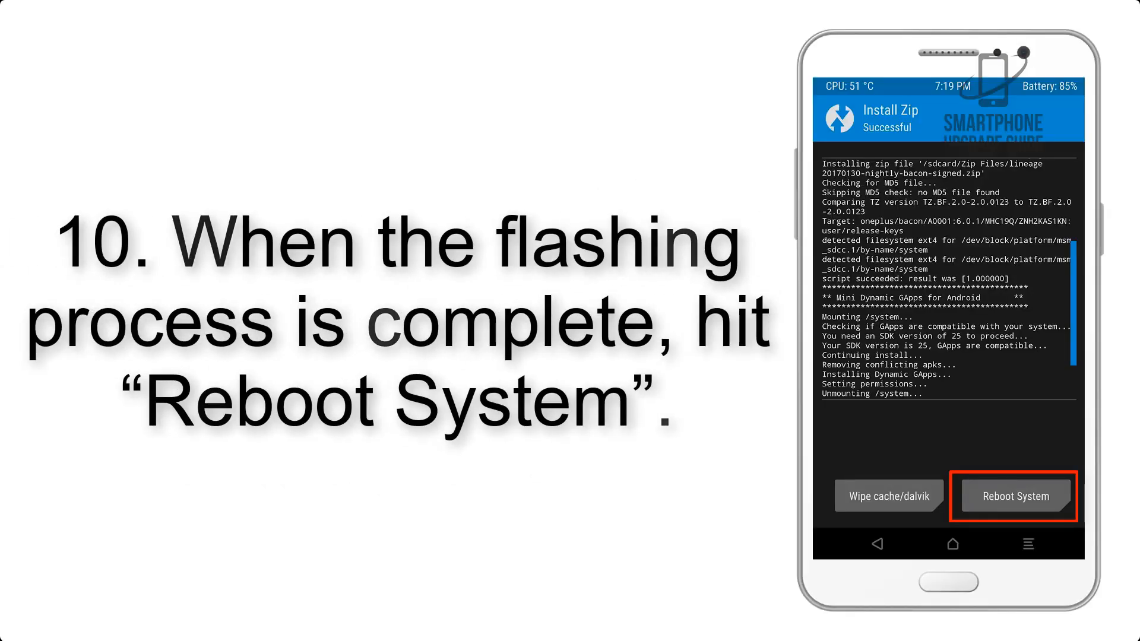